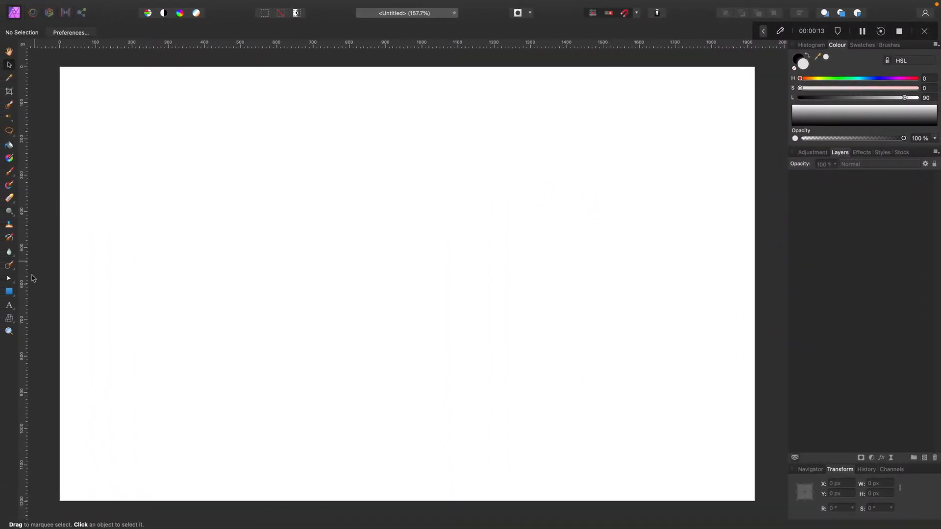
# Draw a rectangle over the full 1920×1200 canvas with fill lightness about 86
pyautogui.click(9, 291)
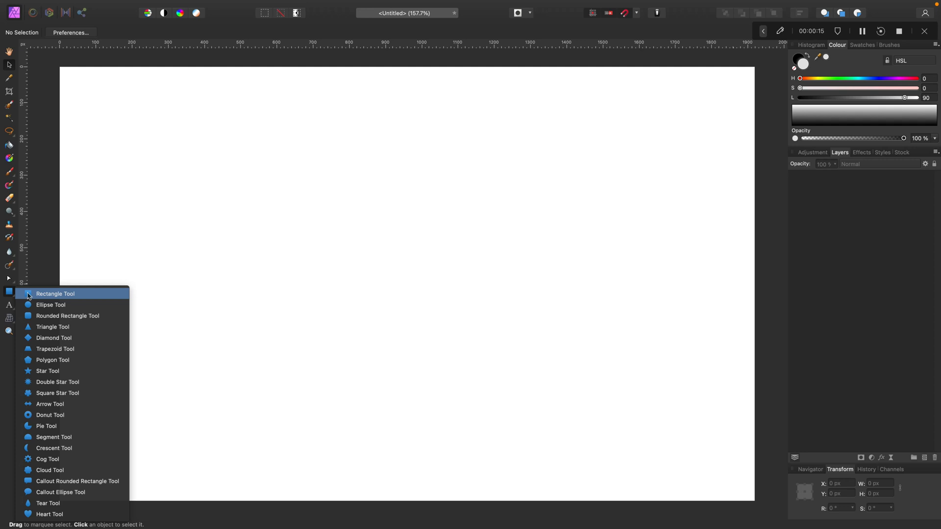
pyautogui.click(55, 294)
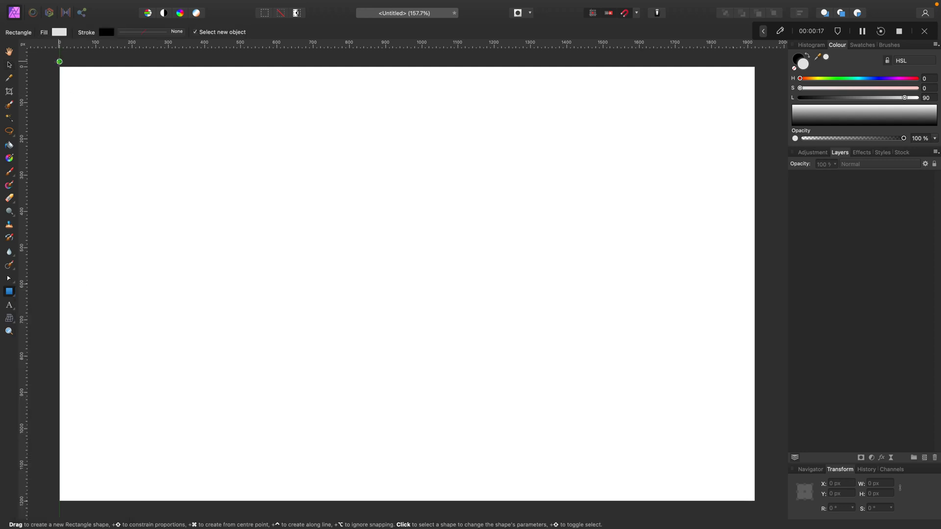
pyautogui.moveTo(59, 61); pyautogui.dragTo(754, 493)
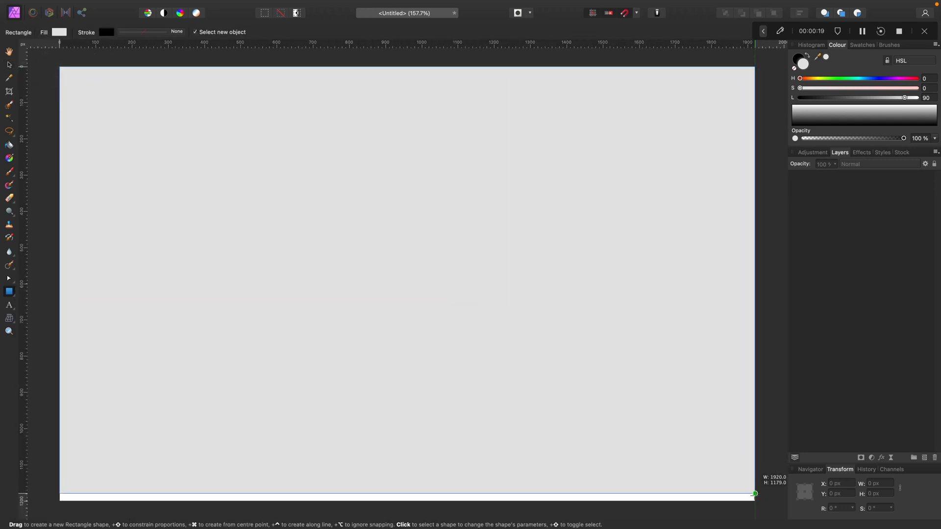
pyautogui.moveTo(59, 66); pyautogui.dragTo(754, 501)
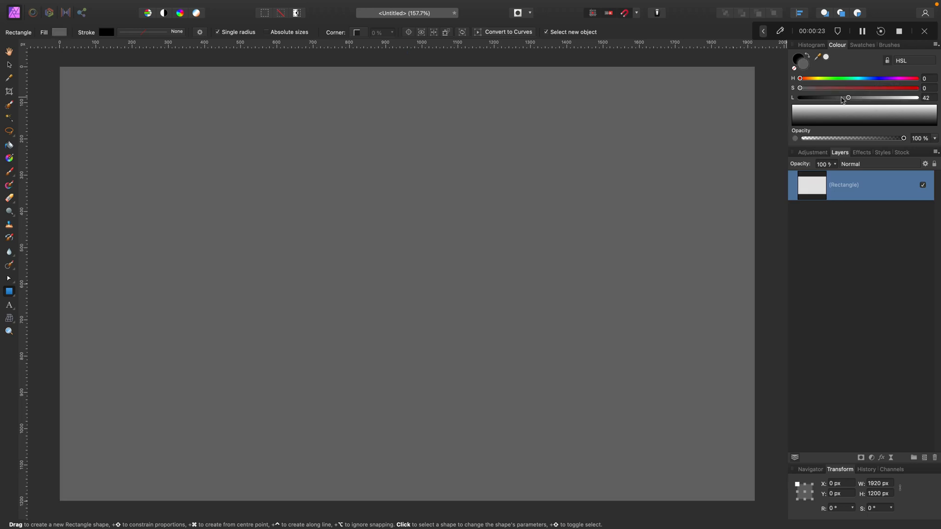
pyautogui.moveTo(848, 97); pyautogui.dragTo(900, 97)
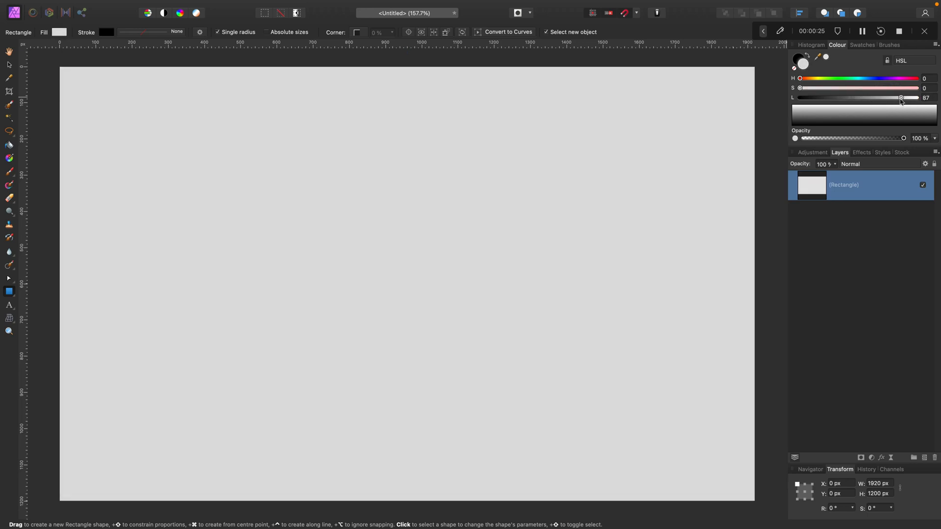
pyautogui.moveTo(902, 97); pyautogui.dragTo(900, 97)
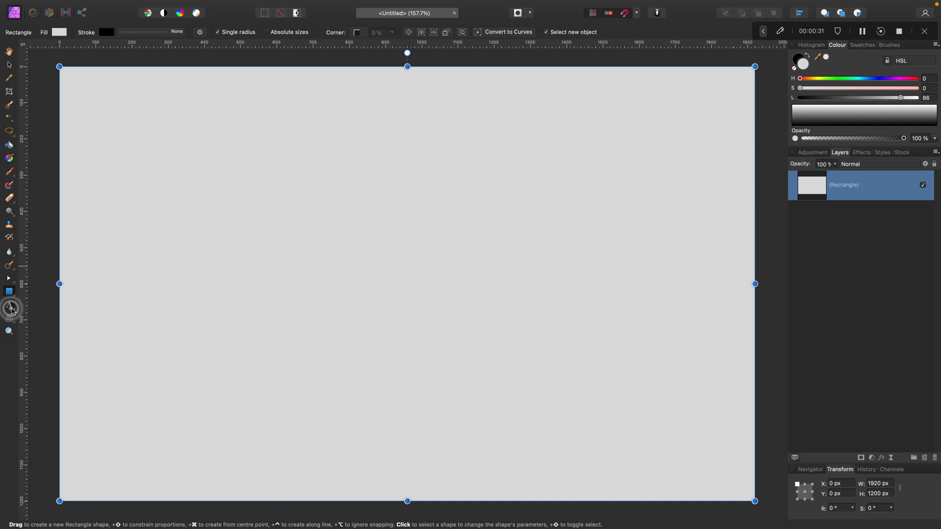
# Add 'Shadow' as artistic text, enlarge it and move it toward the canvas centre
pyautogui.click(9, 305)
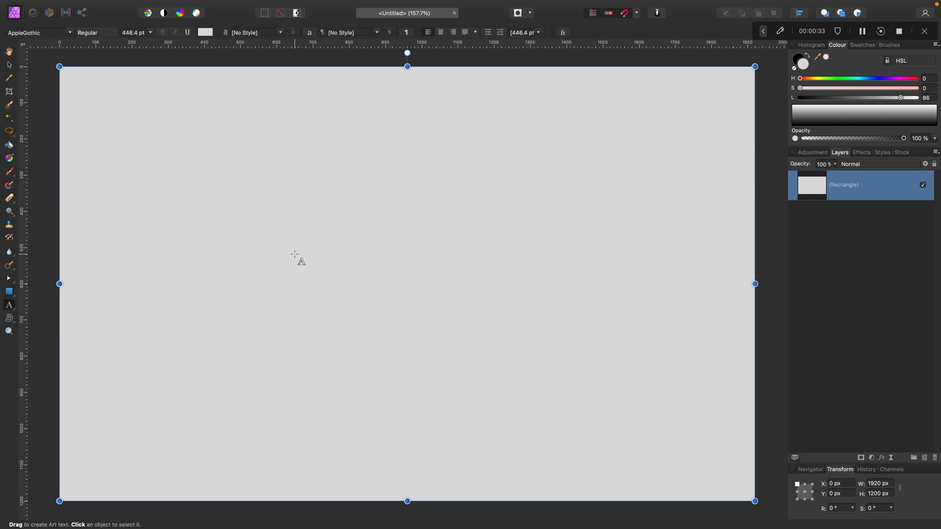
pyautogui.write('Shadow')
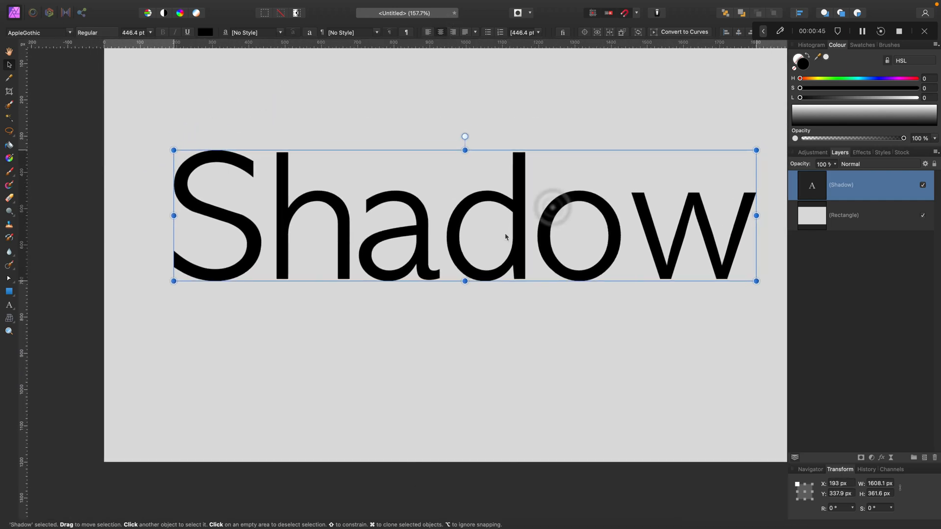
pyautogui.moveTo(755, 280); pyautogui.dragTo(712, 280)
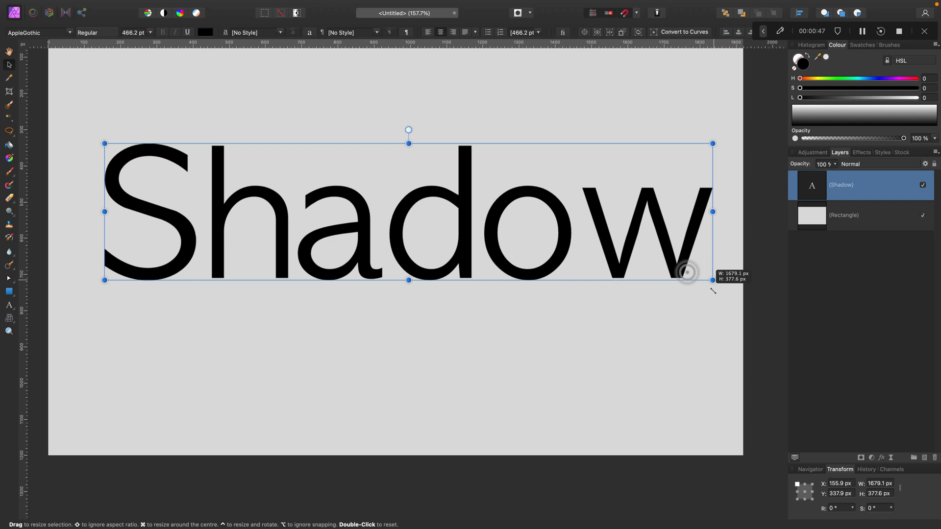
pyautogui.moveTo(712, 280); pyautogui.dragTo(672, 265)
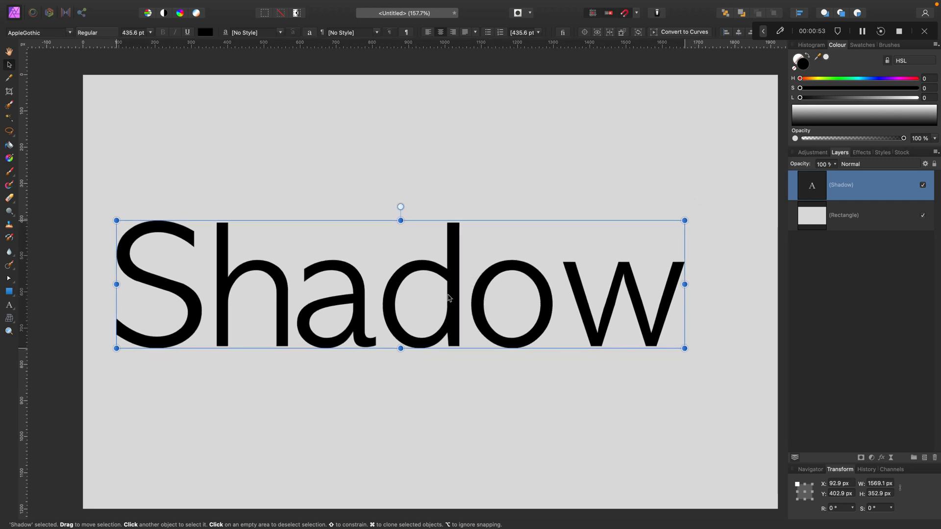
pyautogui.moveTo(400, 284); pyautogui.dragTo(436, 284)
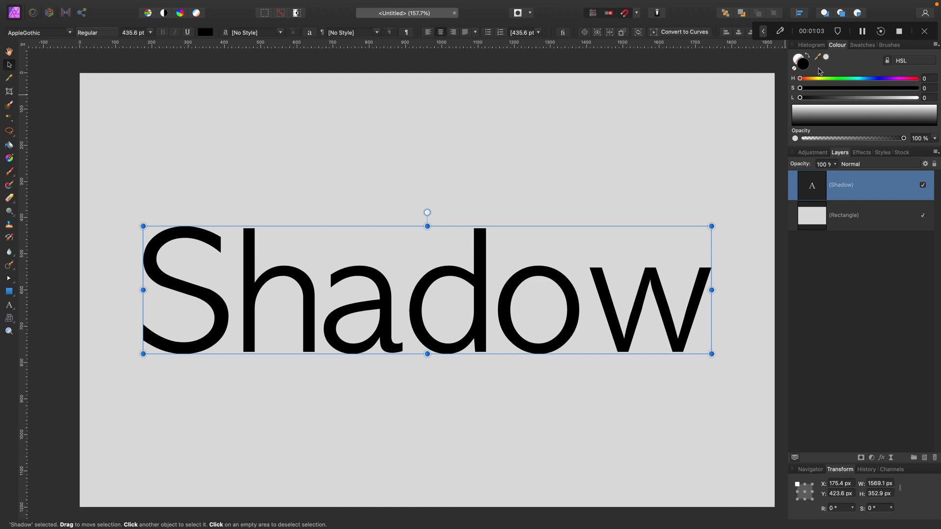
# Raise the Shadow text's fill lightness to about 89
pyautogui.moveTo(800, 98); pyautogui.dragTo(900, 98)
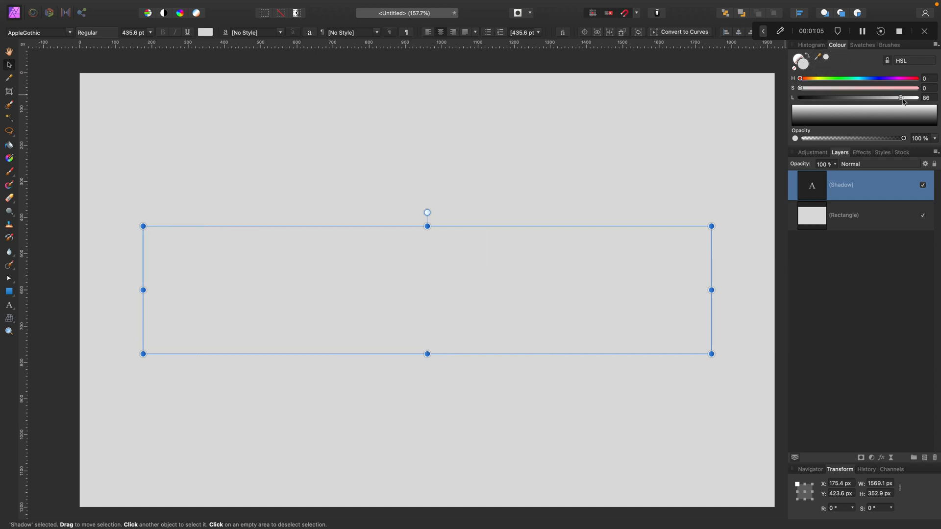
pyautogui.moveTo(901, 98); pyautogui.dragTo(906, 98)
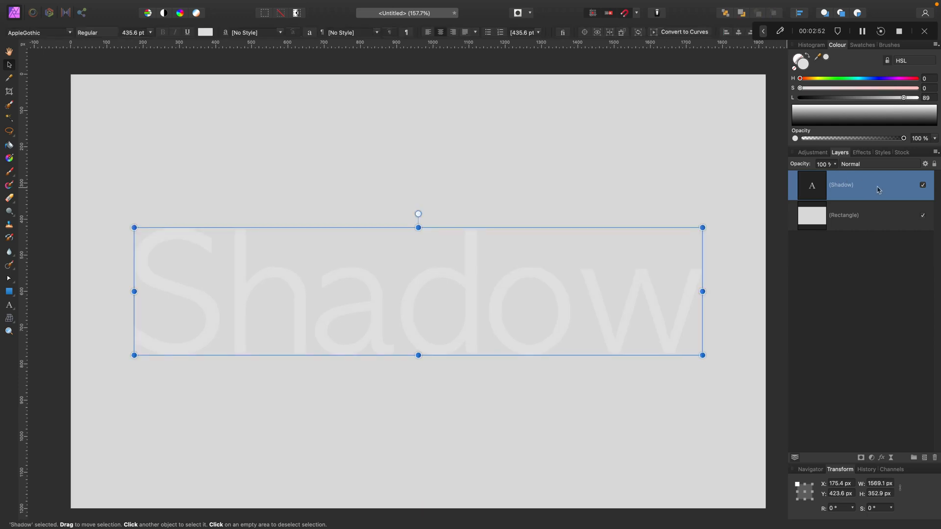
# Duplicate the Shadow text layer, offset the copy down-right and give it a dark fill
pyautogui.rightClick(859, 185)
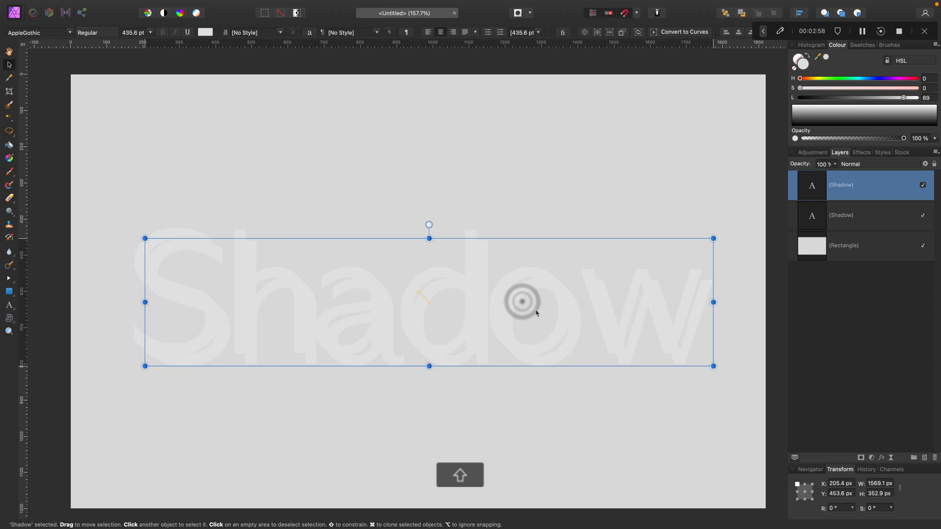
pyautogui.moveTo(904, 98); pyautogui.dragTo(817, 98)
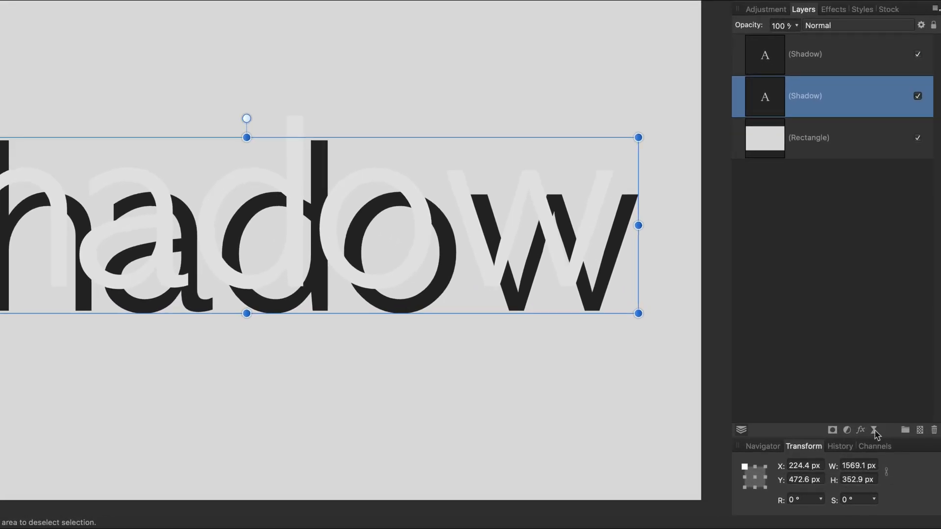
# Add a Motion Blur live filter with 50 px radius at a diagonal angle
pyautogui.click(875, 429)
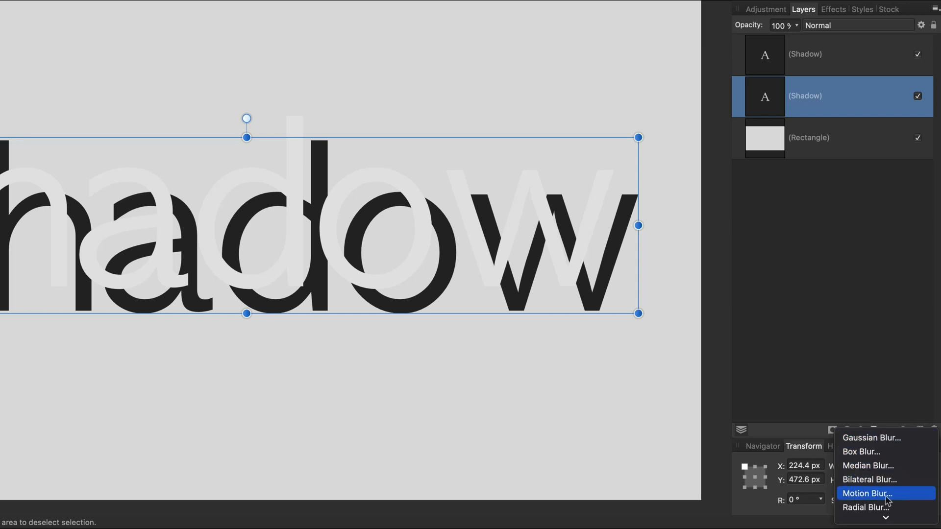
pyautogui.click(867, 494)
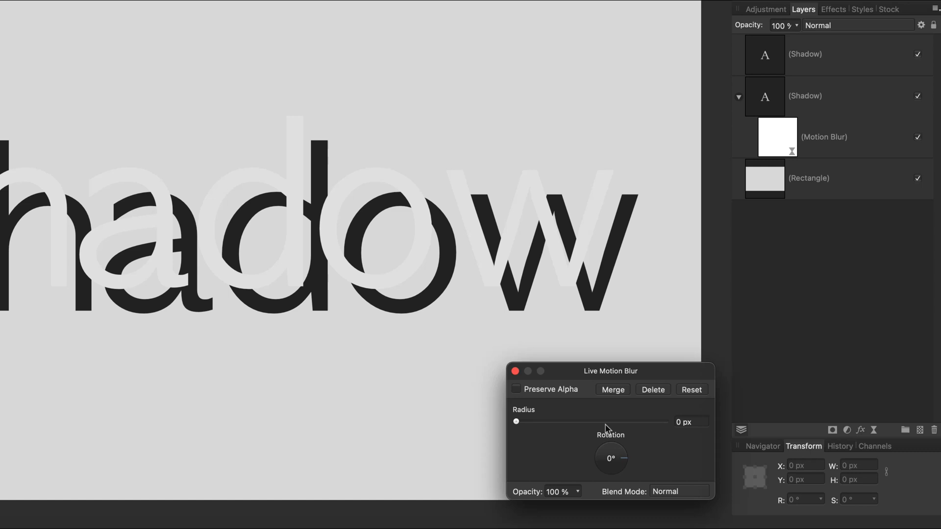
pyautogui.click(692, 422)
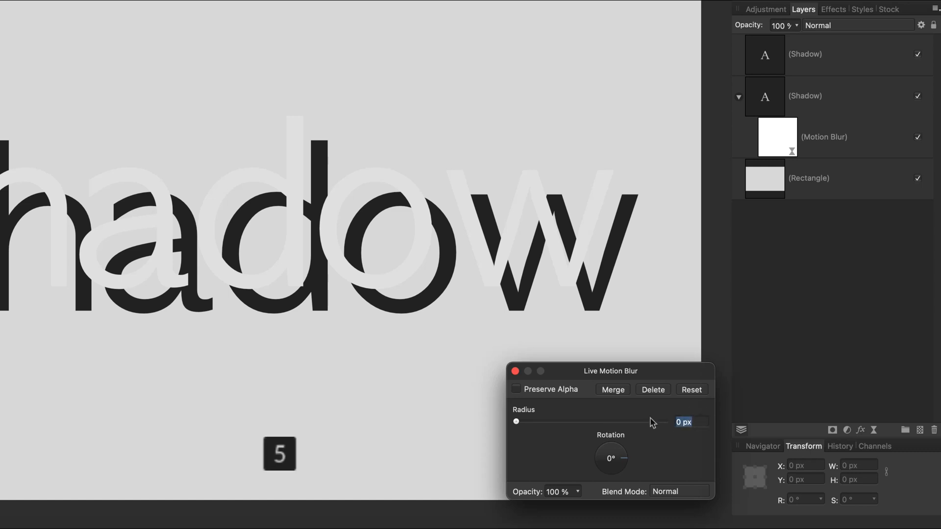
pyautogui.moveTo(516, 421); pyautogui.dragTo(647, 421)
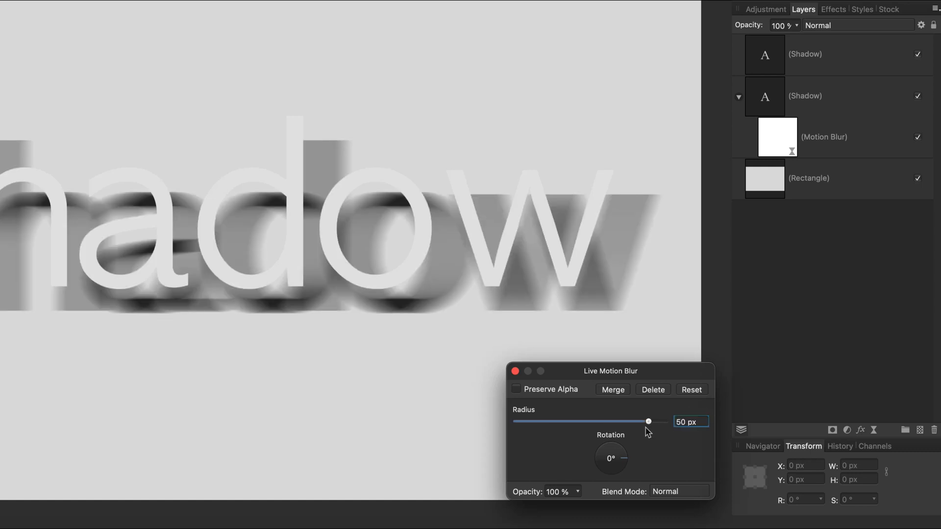
pyautogui.moveTo(610, 444); pyautogui.dragTo(618, 480)
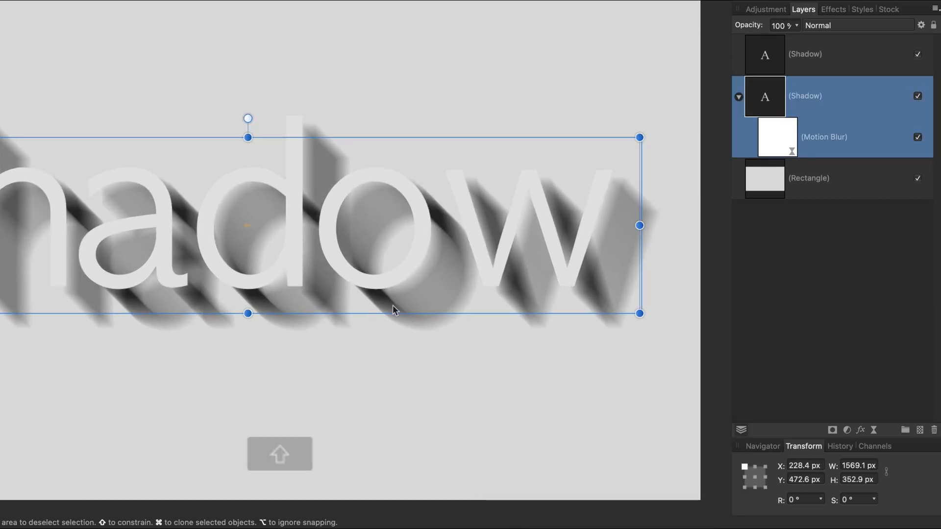
# Nudge the blurred shadow into place and open Layer Effects for the pale text layer
pyautogui.moveTo(393, 309); pyautogui.dragTo(384, 300)
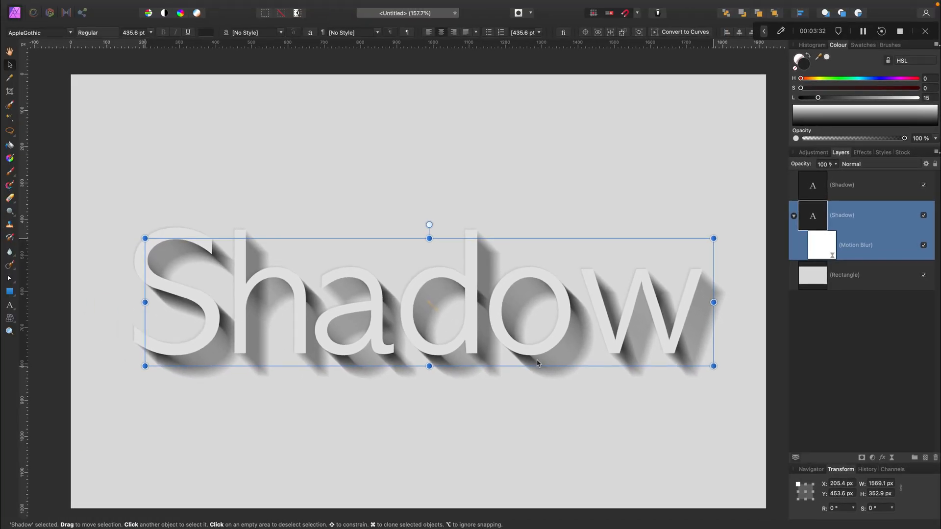
pyautogui.moveTo(537, 364); pyautogui.dragTo(540, 367)
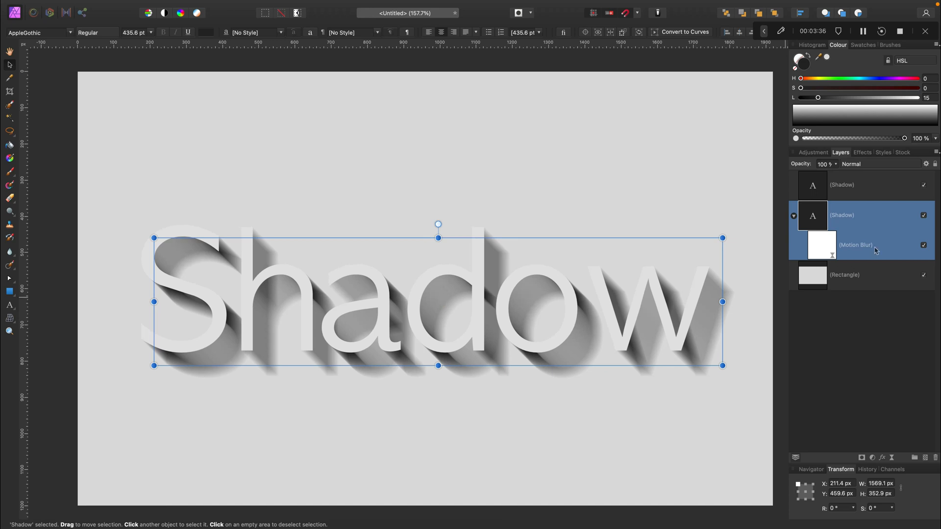
pyautogui.click(842, 185)
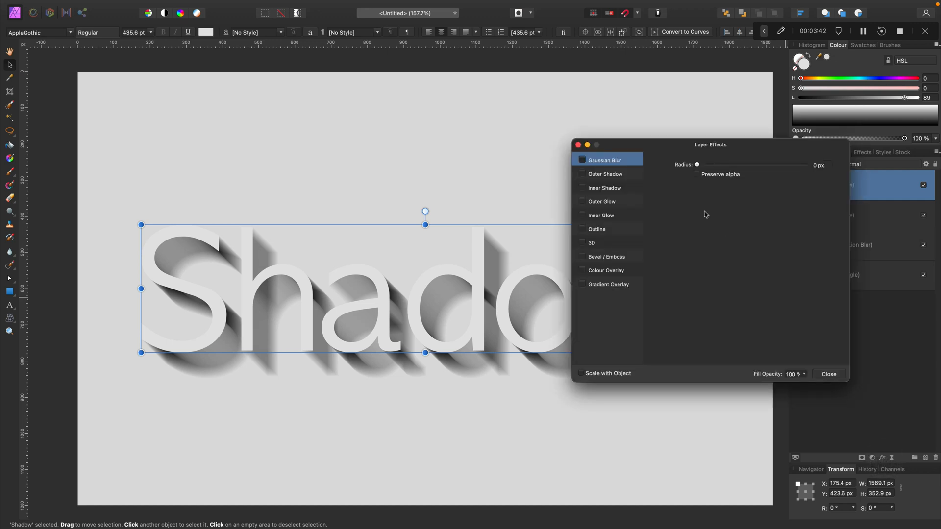
# Enable Outer Shadow with a 51.8 px radius and 23.2 px offset
pyautogui.click(605, 175)
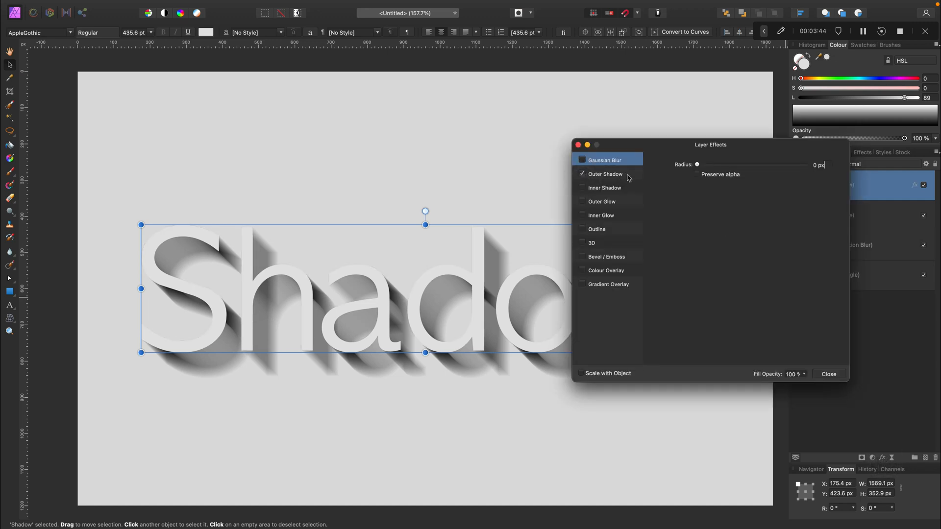
pyautogui.click(606, 174)
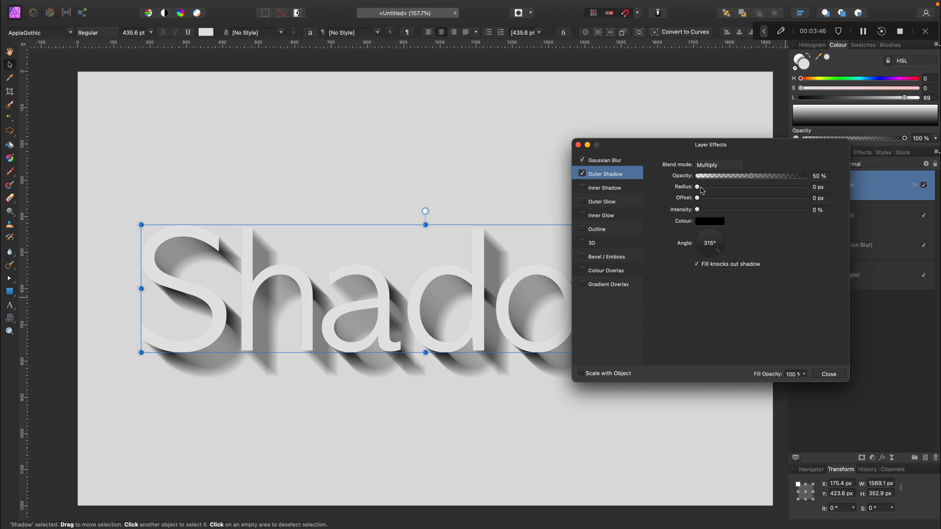
pyautogui.moveTo(698, 187); pyautogui.dragTo(732, 186)
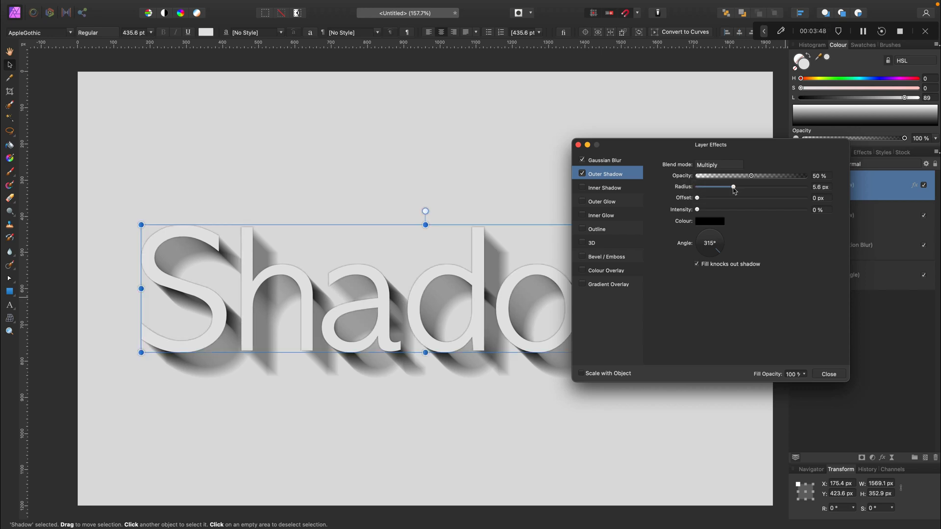
pyautogui.moveTo(733, 187); pyautogui.dragTo(749, 187)
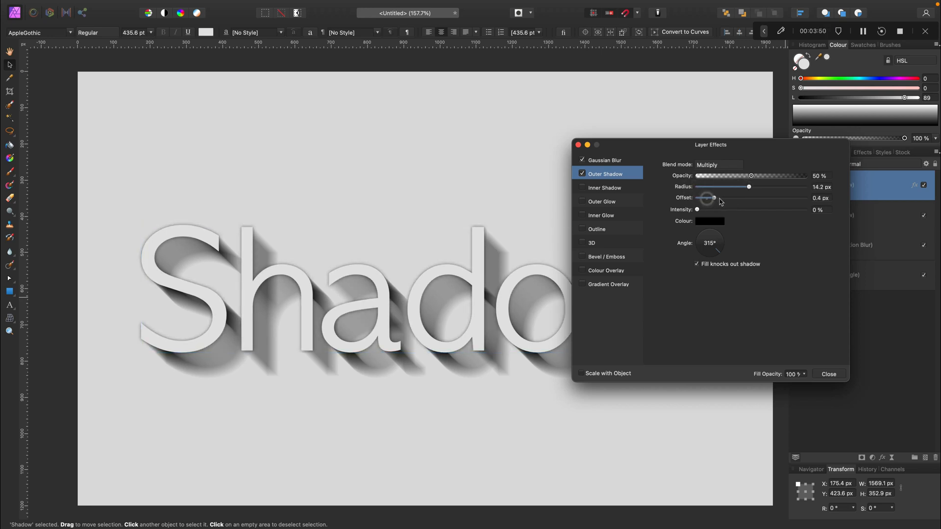
pyautogui.moveTo(707, 198); pyautogui.dragTo(757, 198)
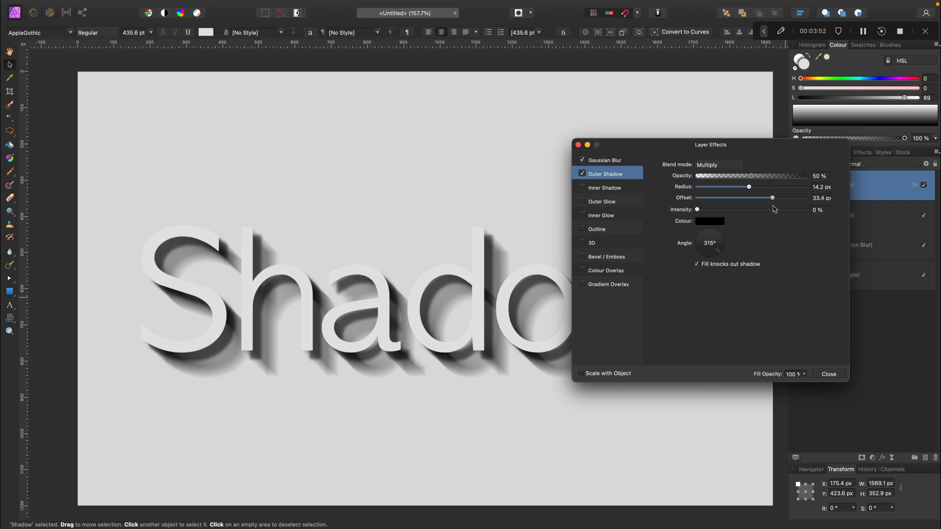
pyautogui.moveTo(771, 198); pyautogui.dragTo(760, 198)
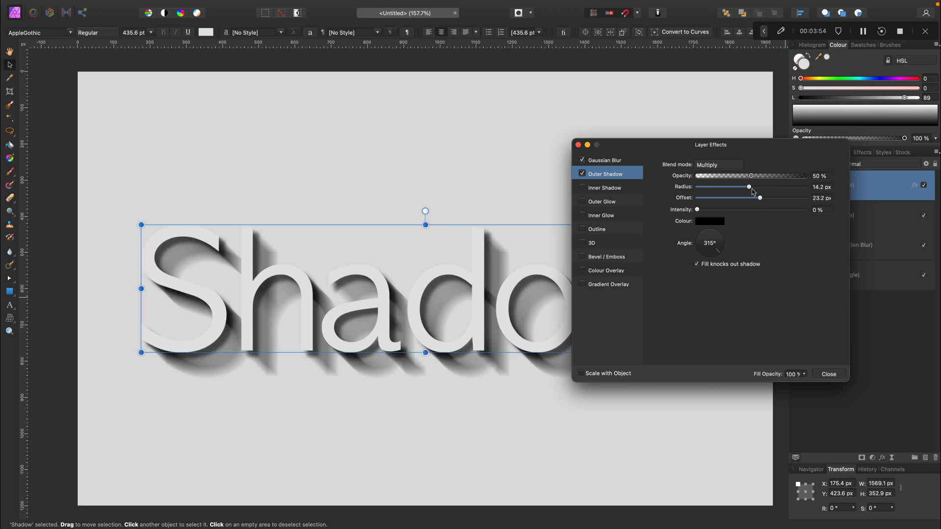
pyautogui.moveTo(748, 187); pyautogui.dragTo(784, 187)
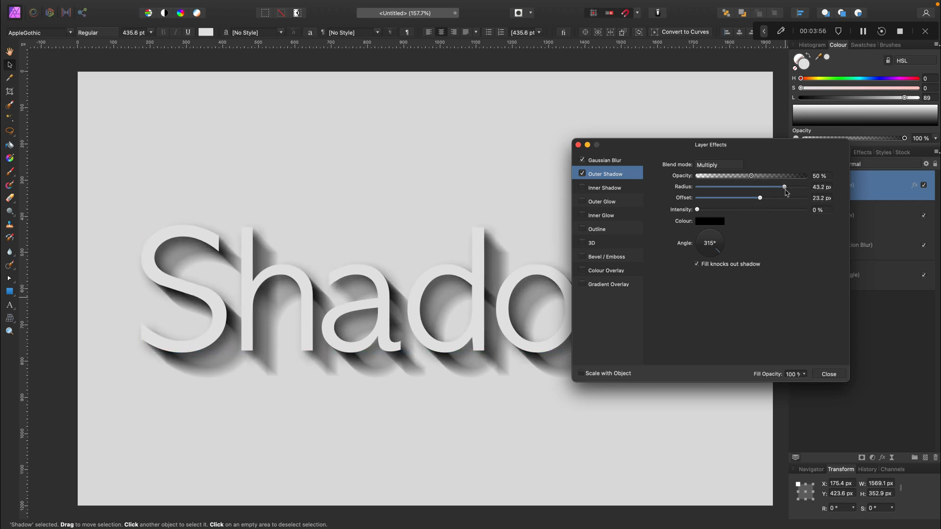
pyautogui.moveTo(783, 187); pyautogui.dragTo(794, 187)
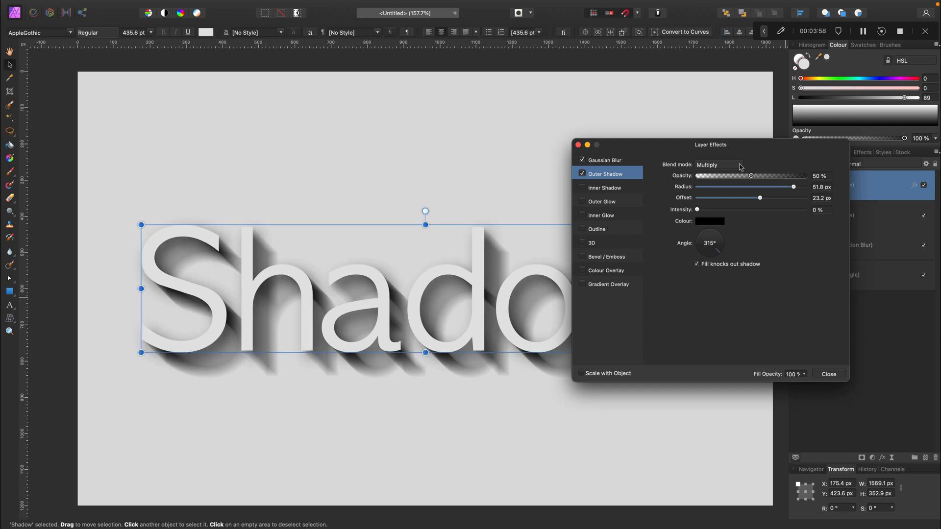
# Set the outer shadow blend to Overlay, uncheck Gaussian Blur, and close Layer Effects
pyautogui.click(718, 165)
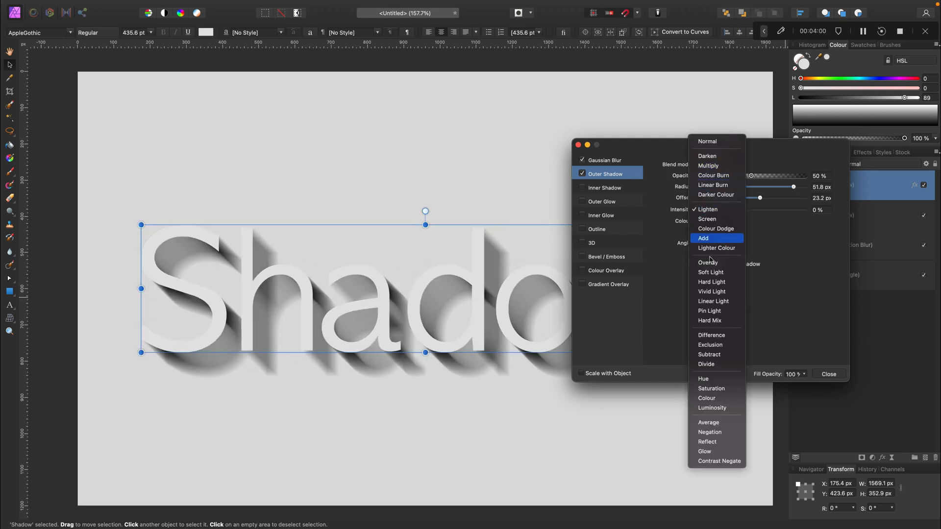
pyautogui.click(708, 262)
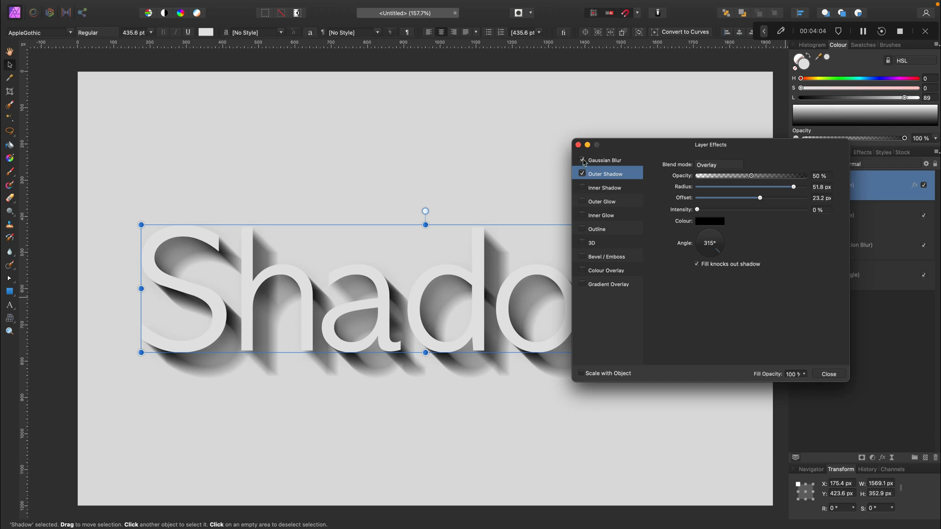
pyautogui.click(582, 174)
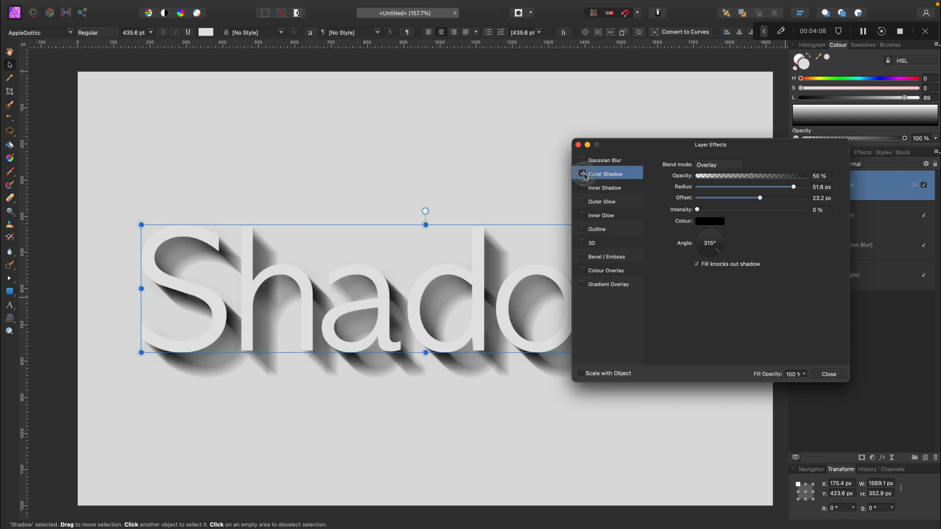
pyautogui.click(582, 173)
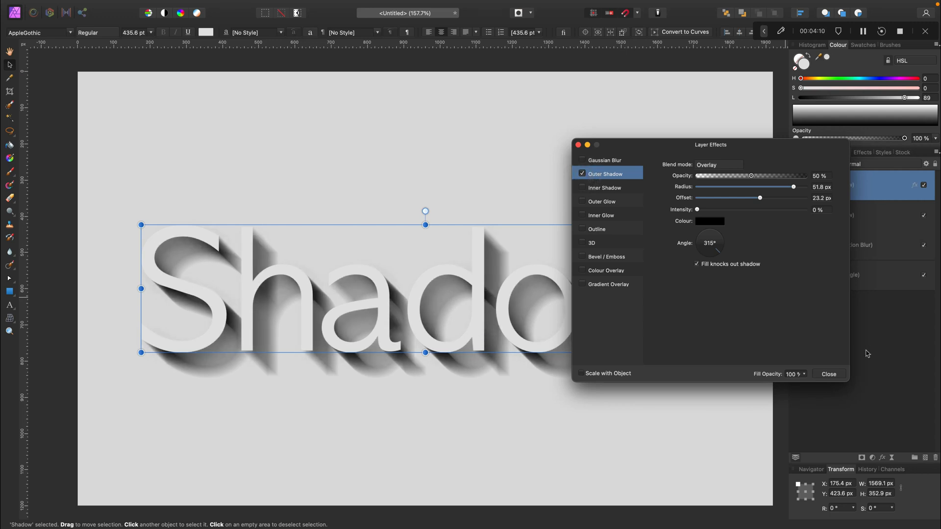
pyautogui.click(829, 375)
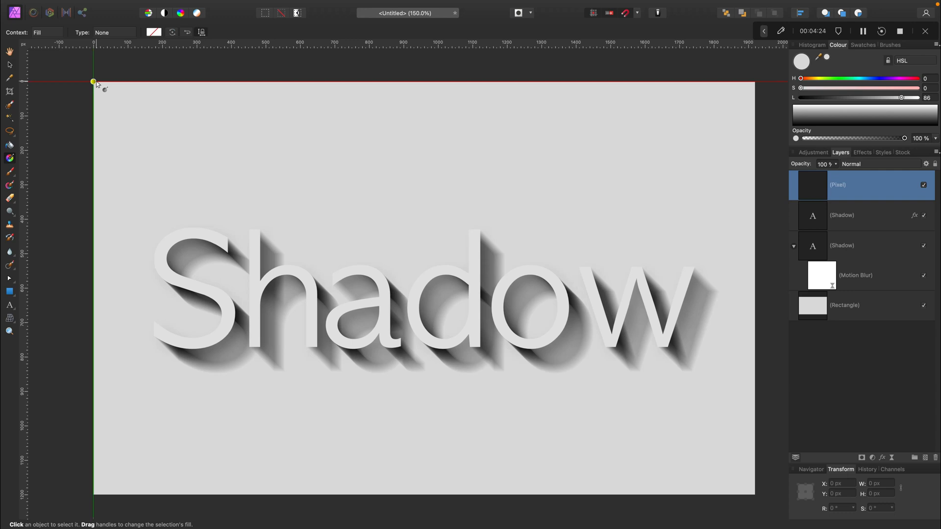
# Drag a top-left to bottom-right gradient and edit its stops to white and dark grey
pyautogui.moveTo(93, 81); pyautogui.dragTo(532, 516)
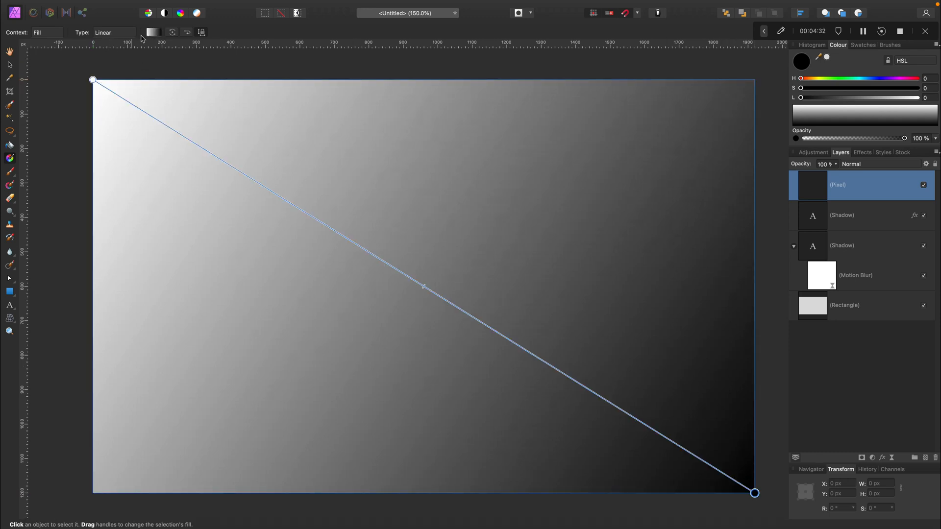
pyautogui.click(157, 32)
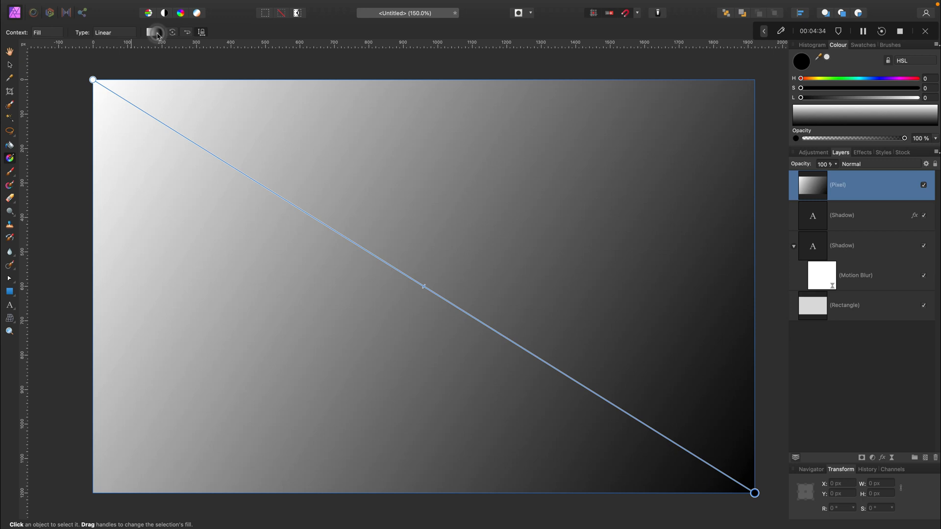
pyautogui.click(153, 32)
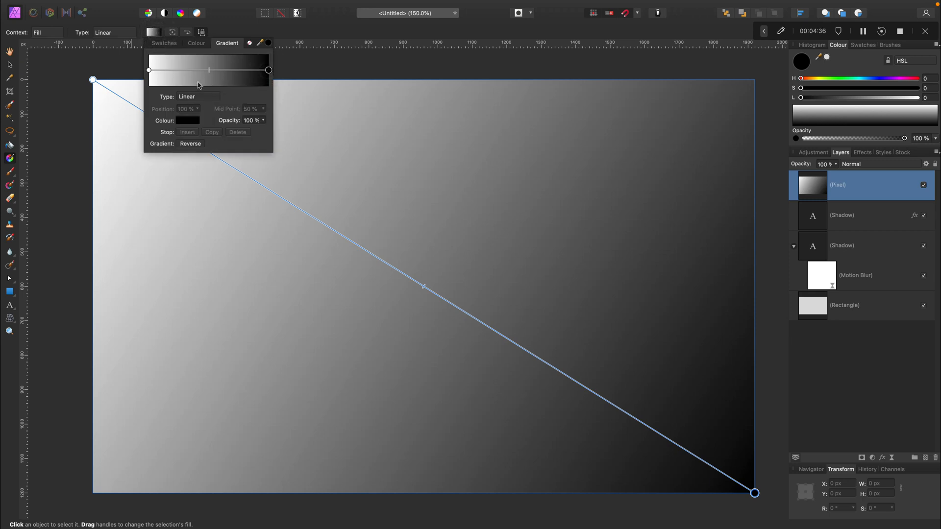
pyautogui.click(187, 120)
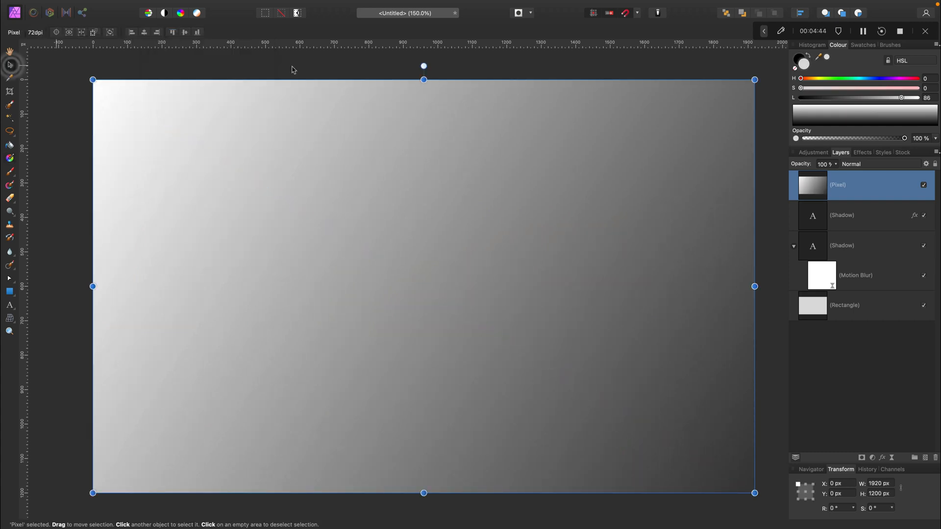
# Set the gradient Pixel layer to Overlay blend mode at about 50% opacity
pyautogui.click(851, 164)
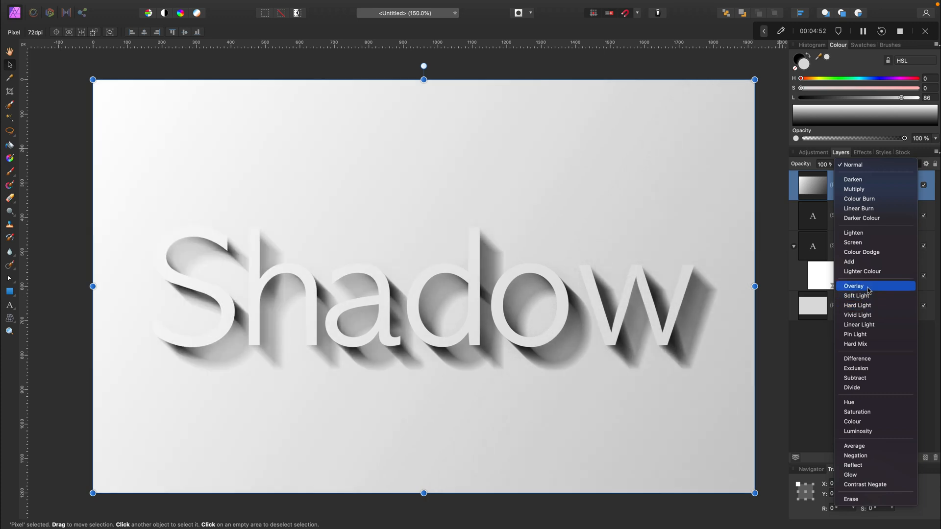
pyautogui.click(853, 285)
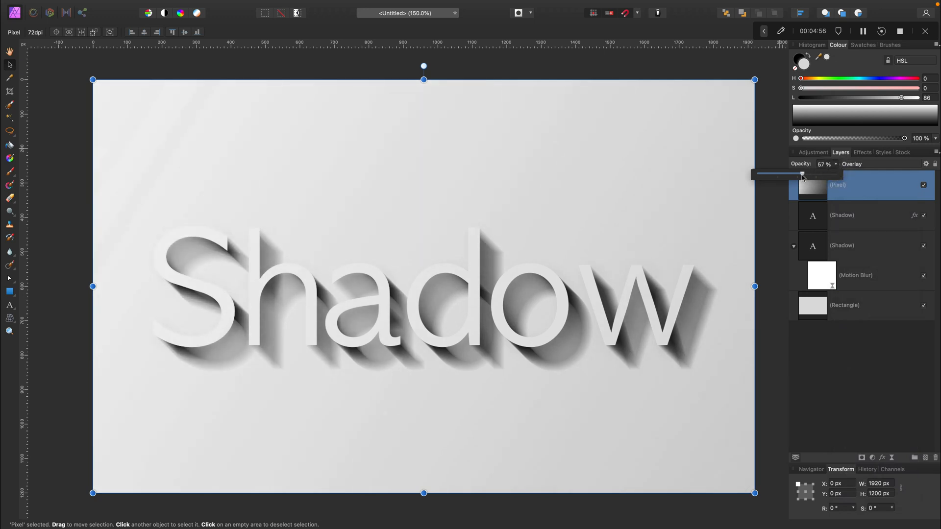
pyautogui.moveTo(802, 174); pyautogui.dragTo(797, 174)
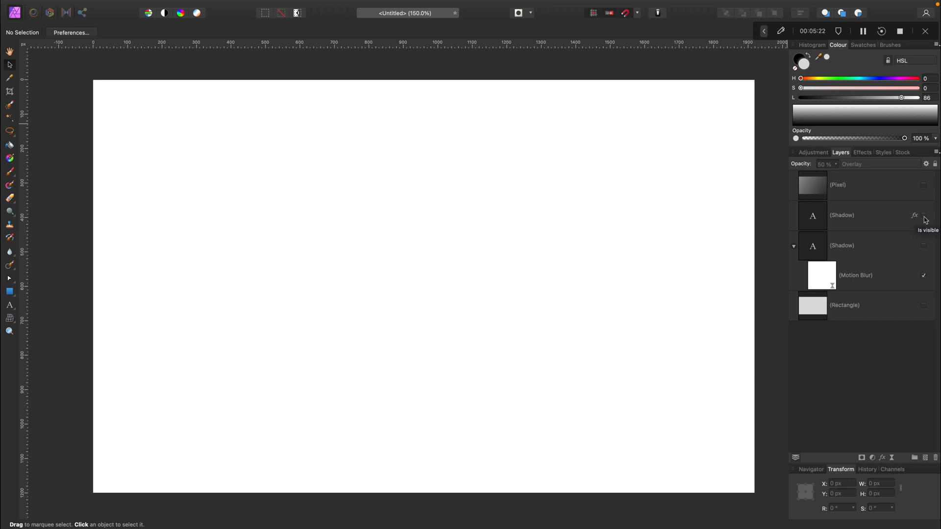
# Re-enable the Rectangle, Motion Blur Shadow and fx Shadow text layers one at a time
pyautogui.click(924, 305)
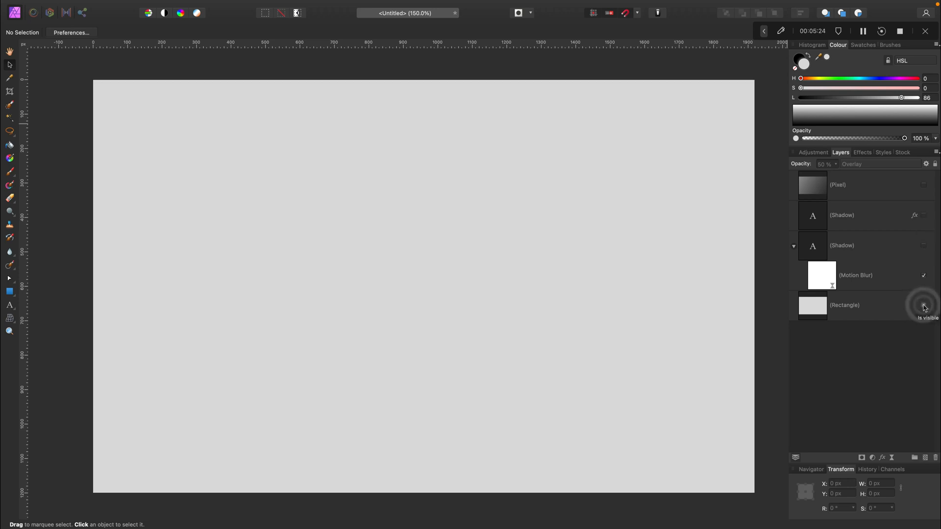
pyautogui.click(923, 305)
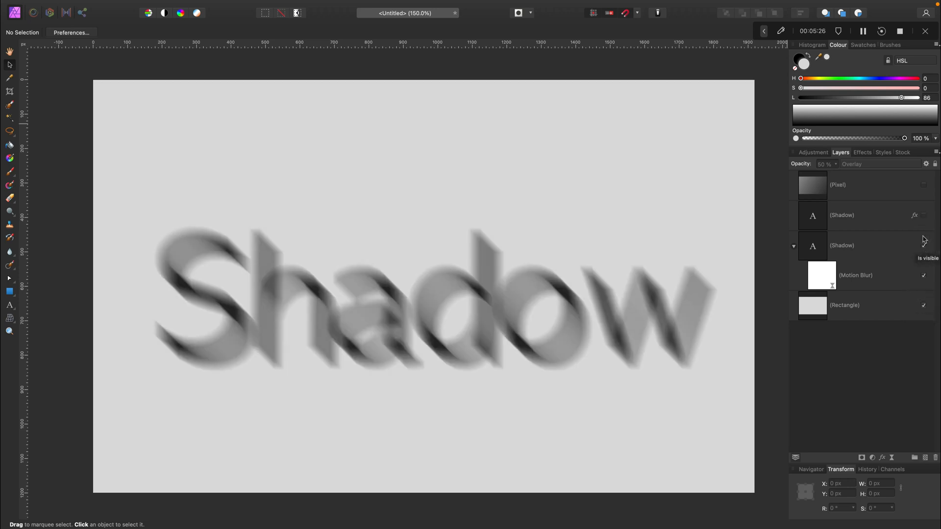
pyautogui.click(924, 185)
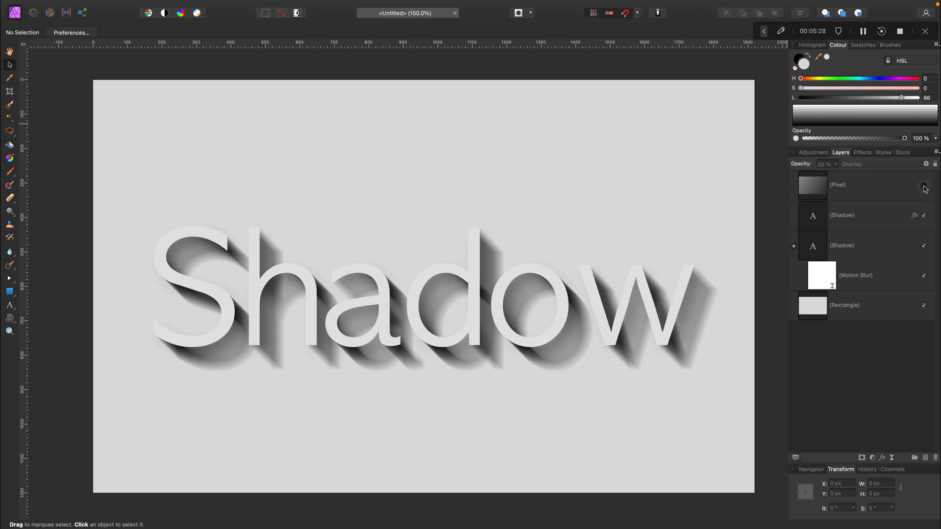